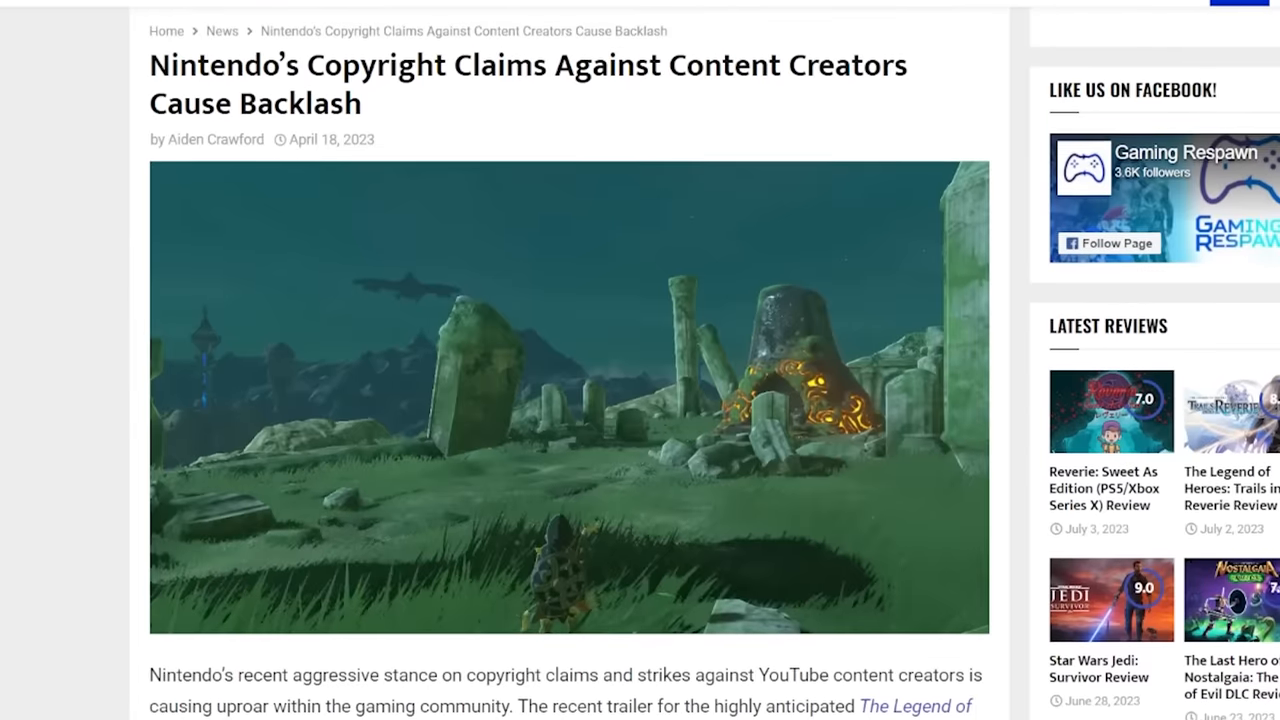
# Step: Scroll down through the Nintendo copyright backlash article
pyautogui.scroll(-3)
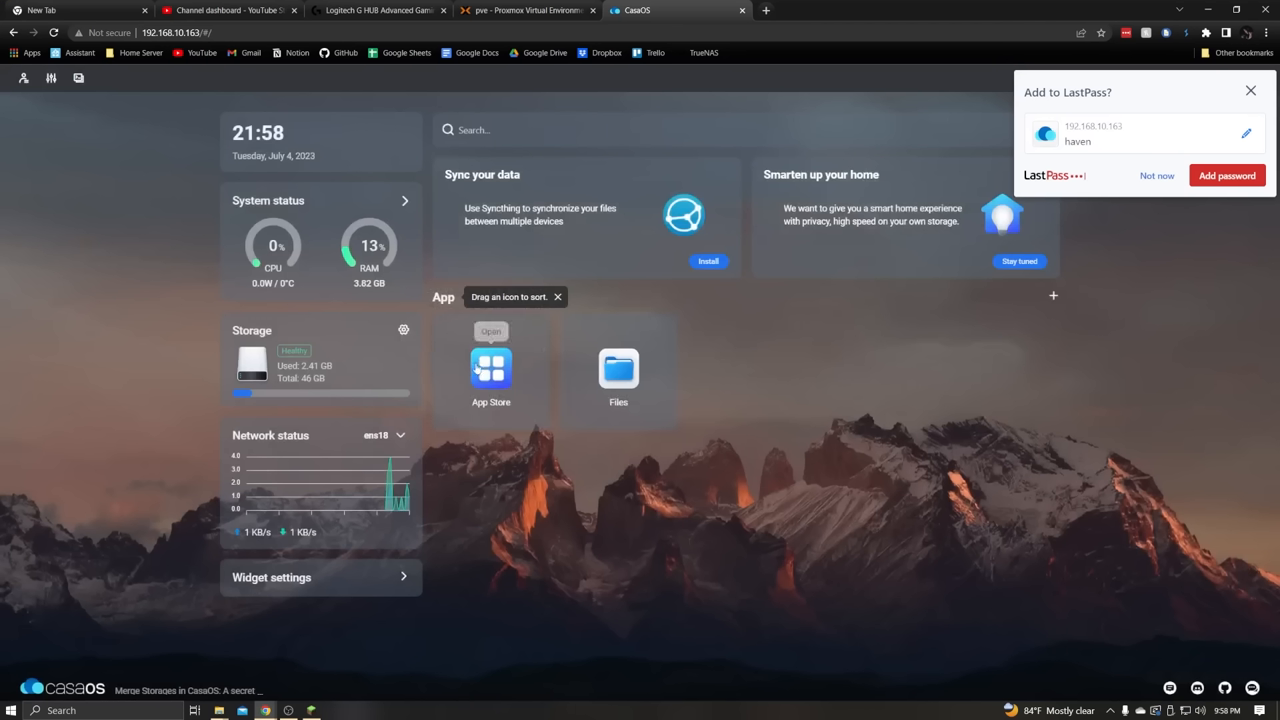
# Step: Browse the CasaOS App Store and begin installing HomeAssistant
pyautogui.click(490, 366)
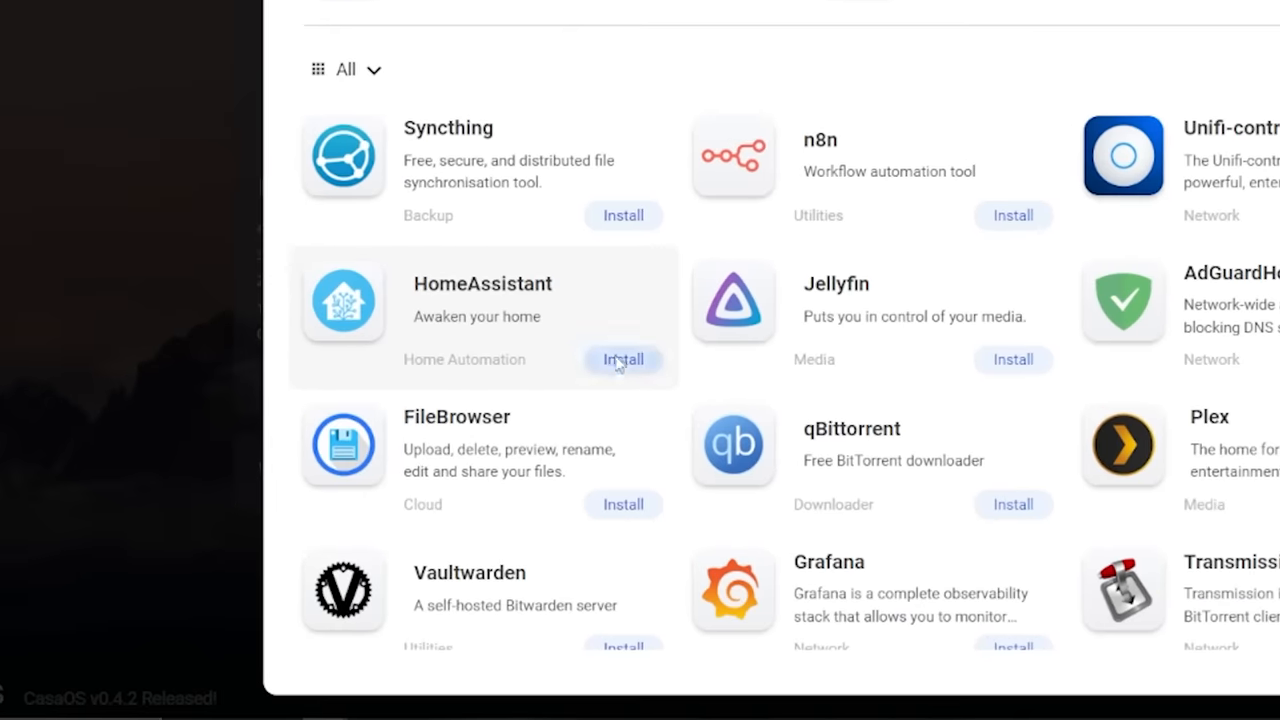
pyautogui.click(623, 359)
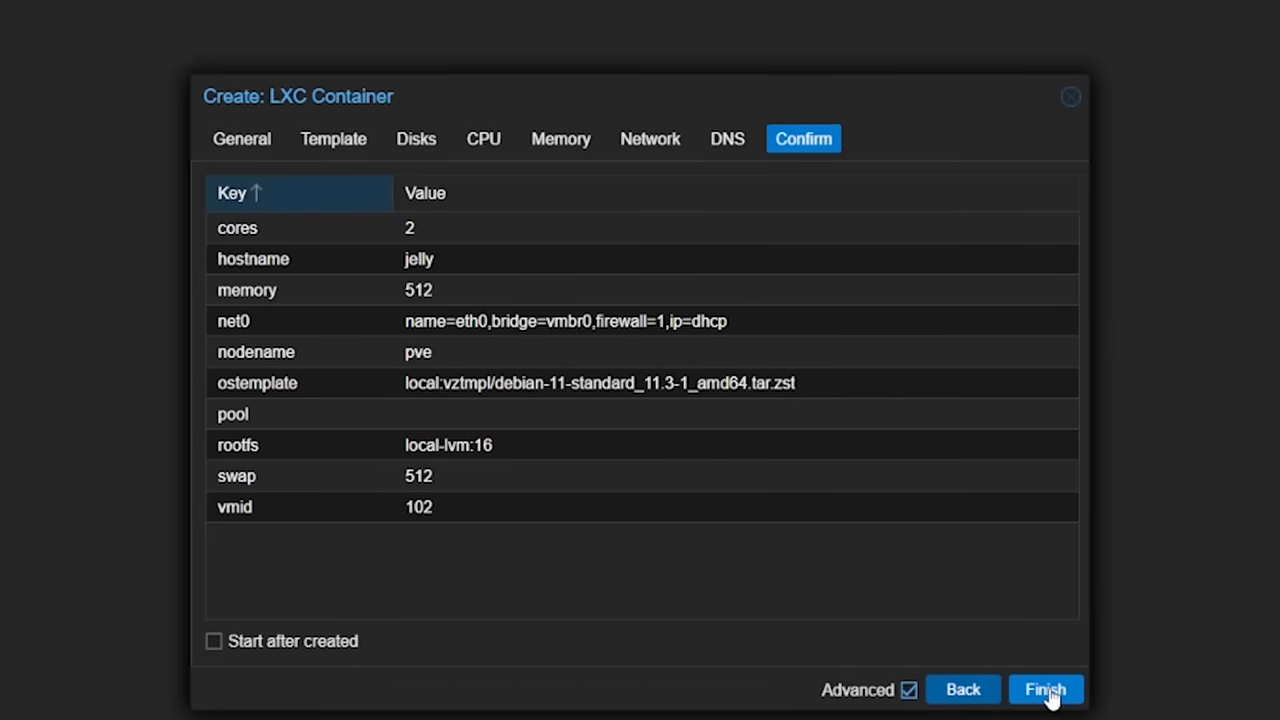
# Step: Finish creating the jelly LXC container from the Confirm summary
pyautogui.click(1047, 689)
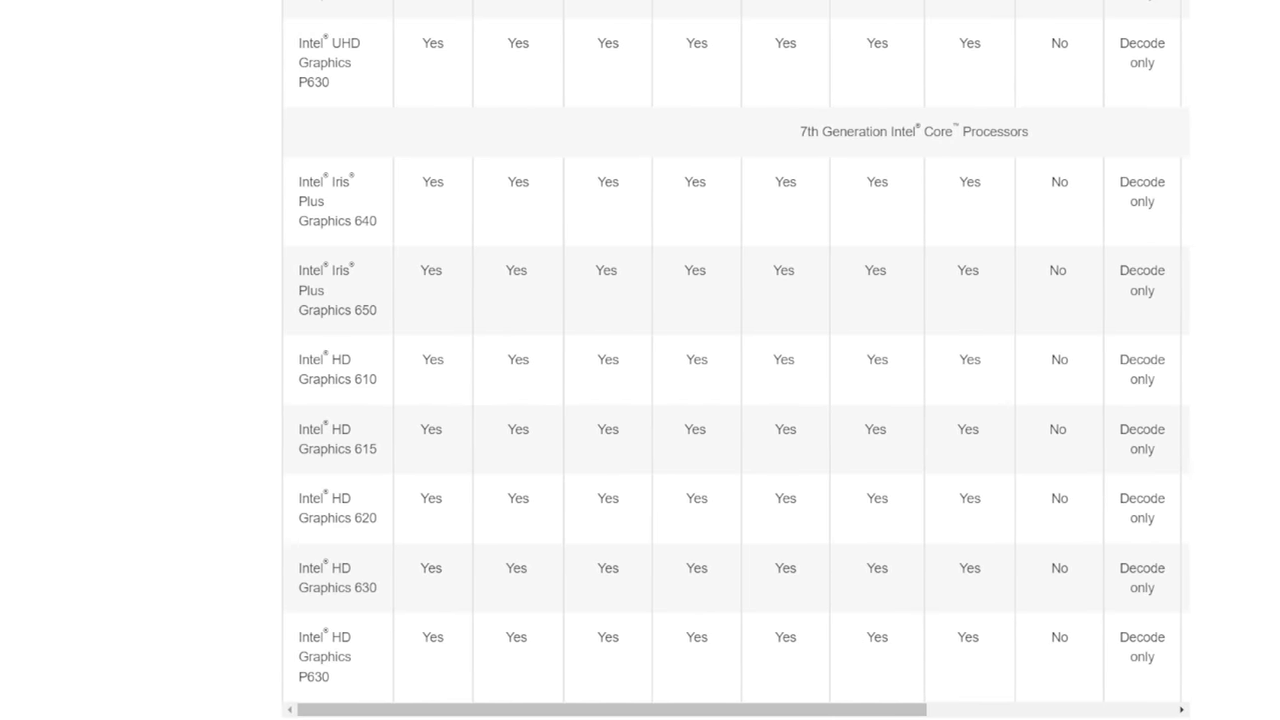
# Step: Scroll right across Intel's graphics codec support table
pyautogui.hscroll(3)
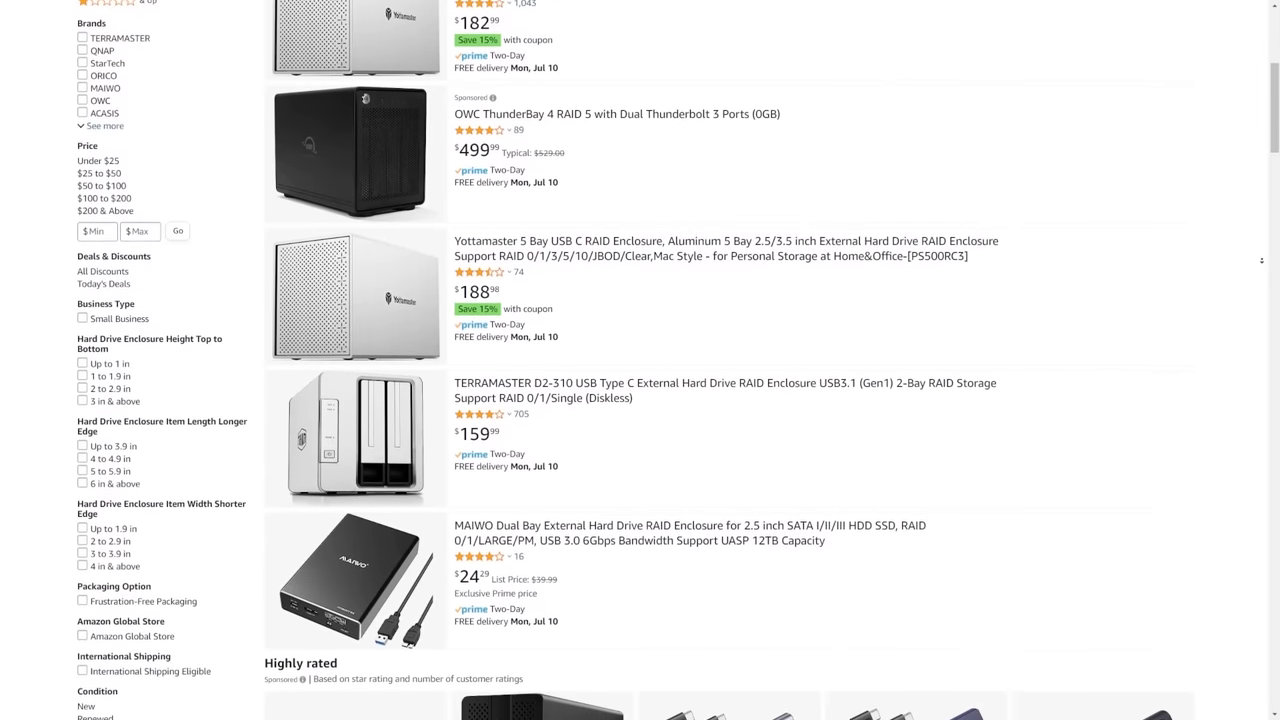
# Step: Scroll down the Amazon RAID hard-drive enclosure listings
pyautogui.scroll(-3)
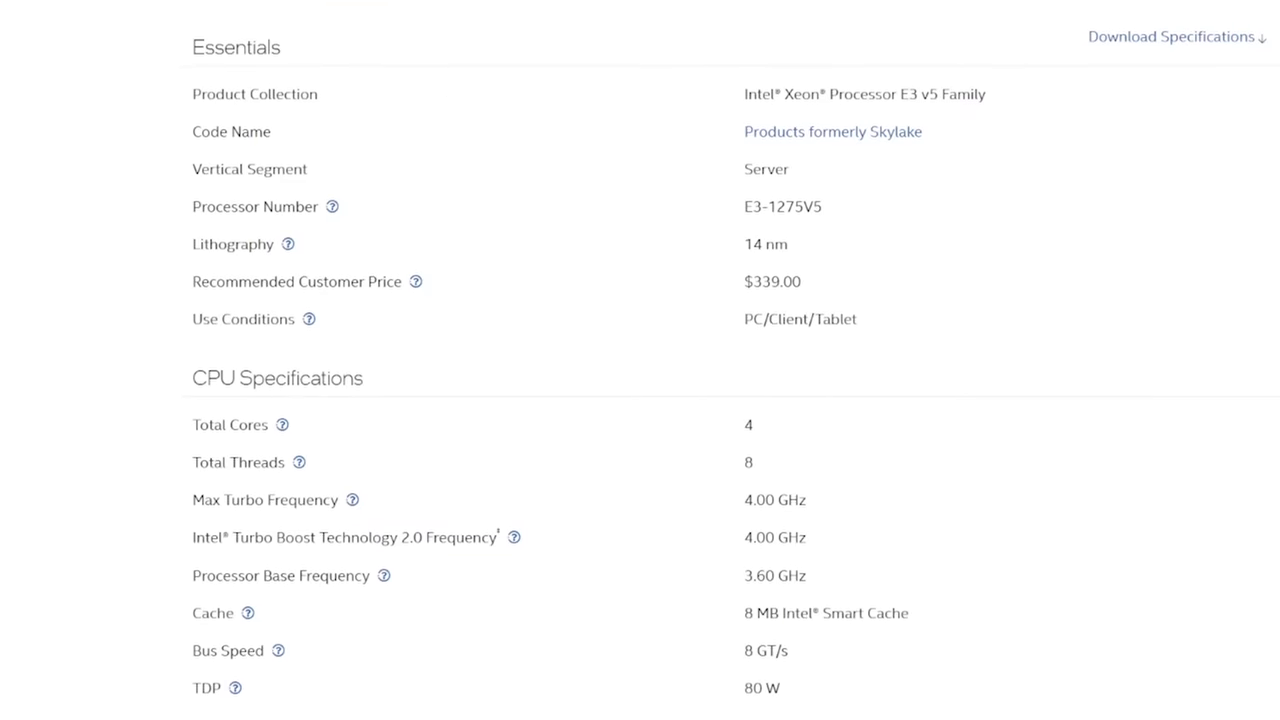
# Step: Scroll down the Xeon E3-1275V5 specifications page
pyautogui.scroll(-3)
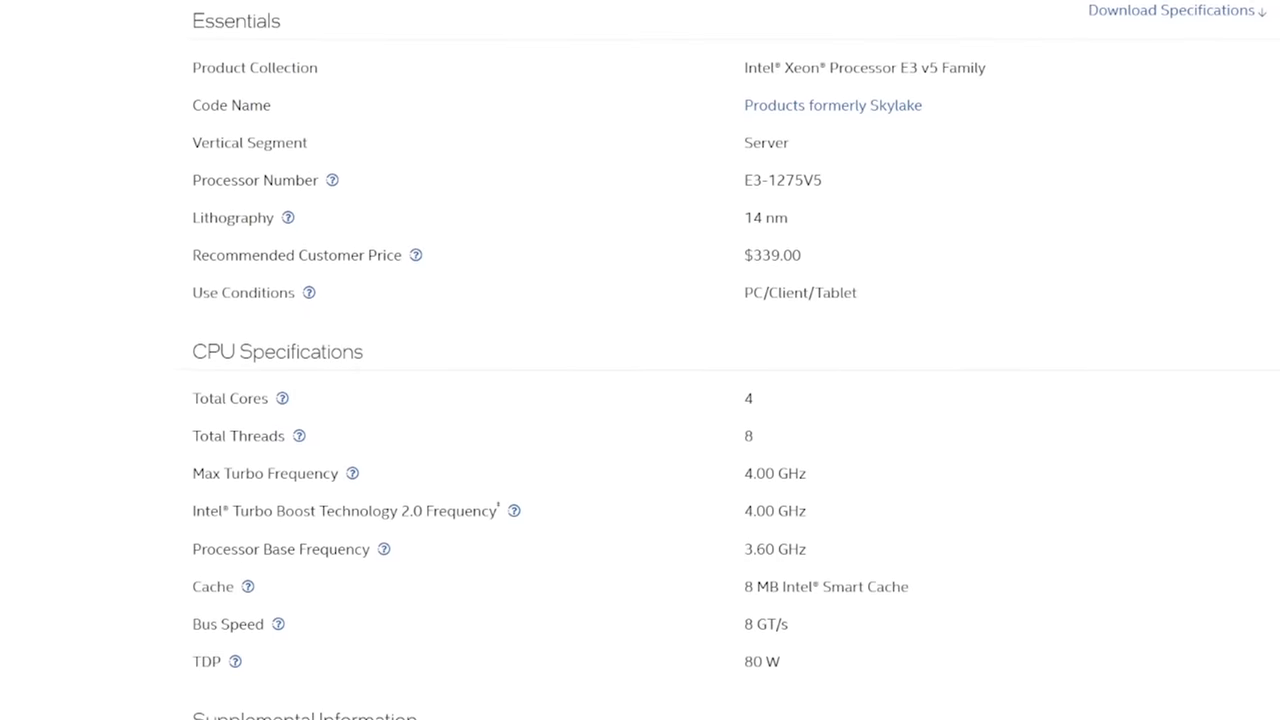
pyautogui.scroll(-3)
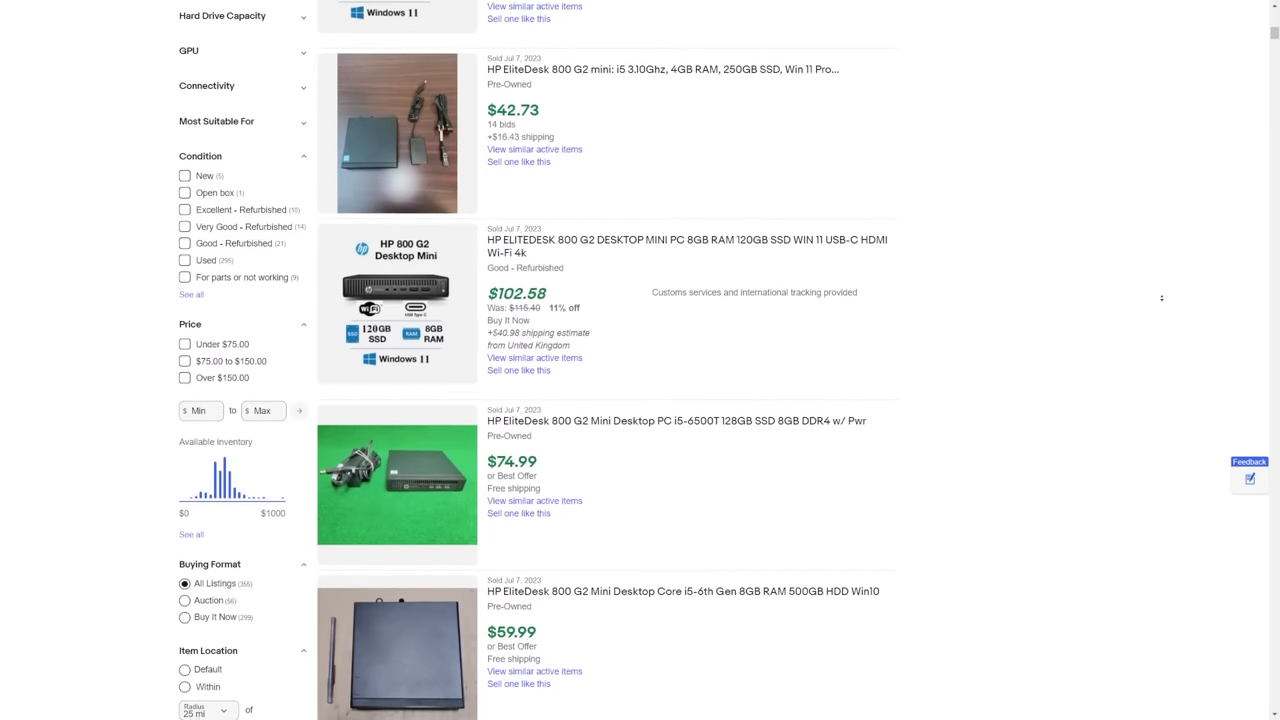
pyautogui.scroll(-3)
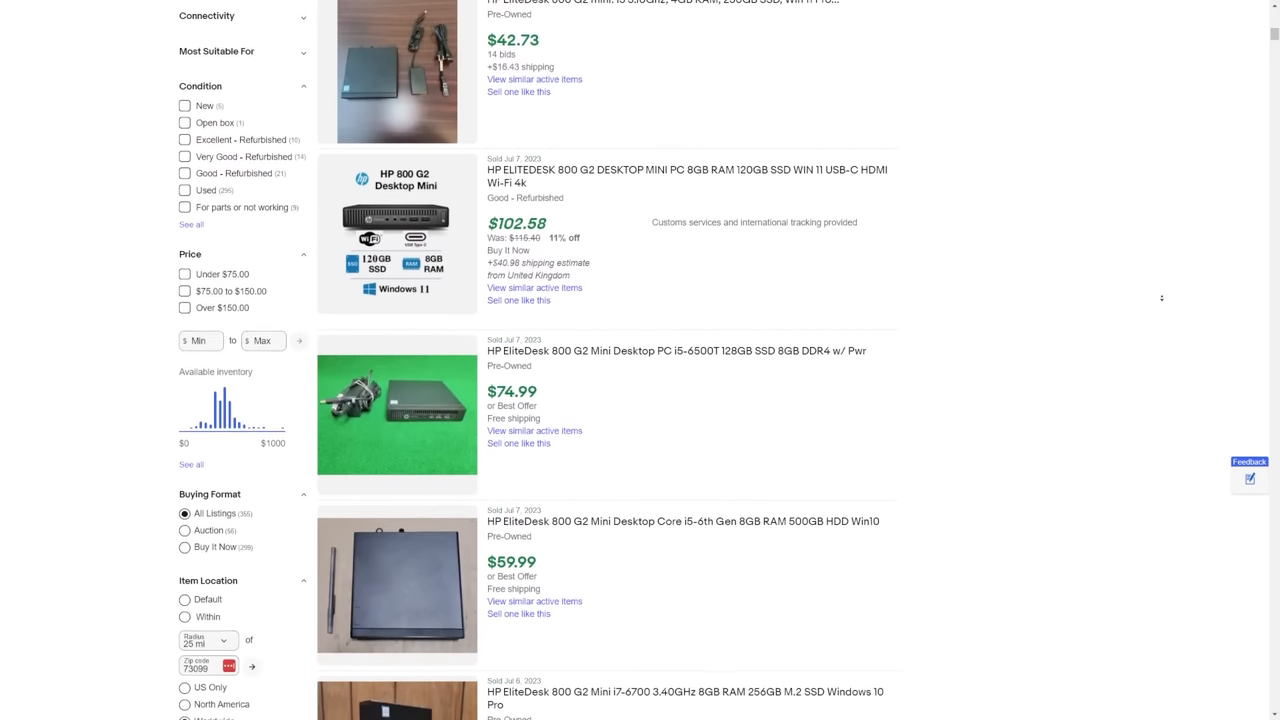
pyautogui.scroll(-3)
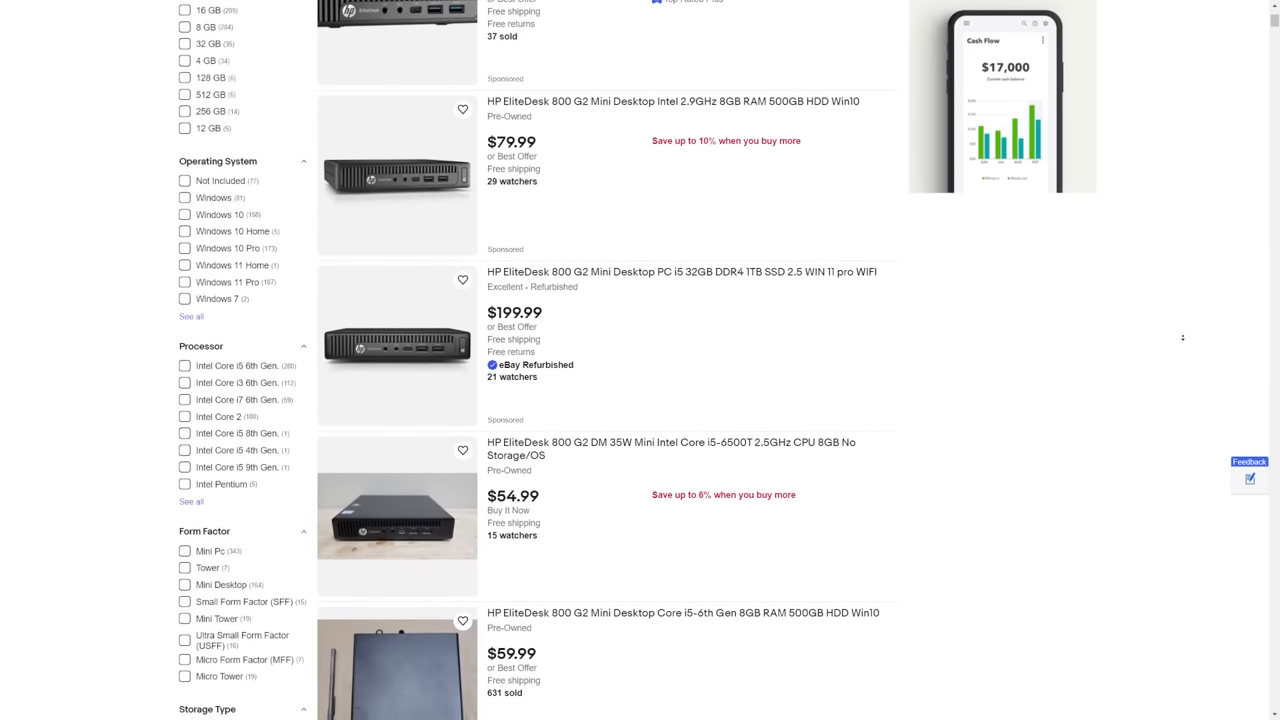
pyautogui.scroll(-3)
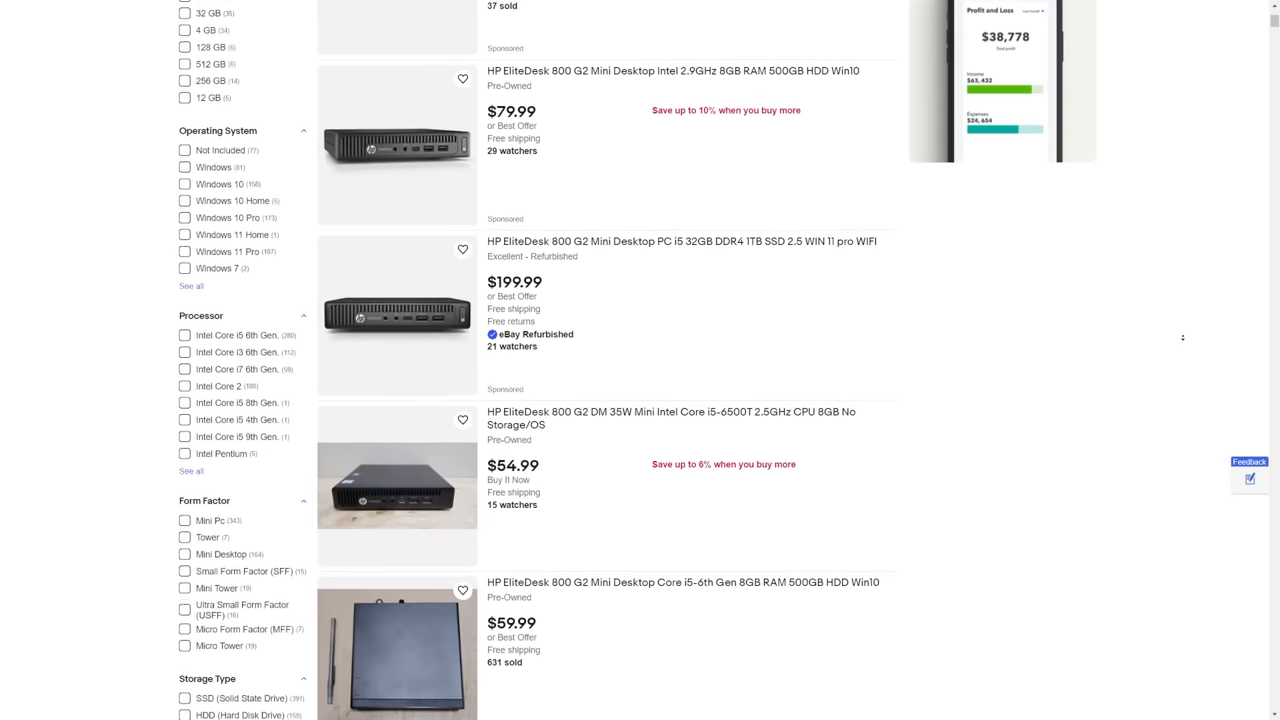